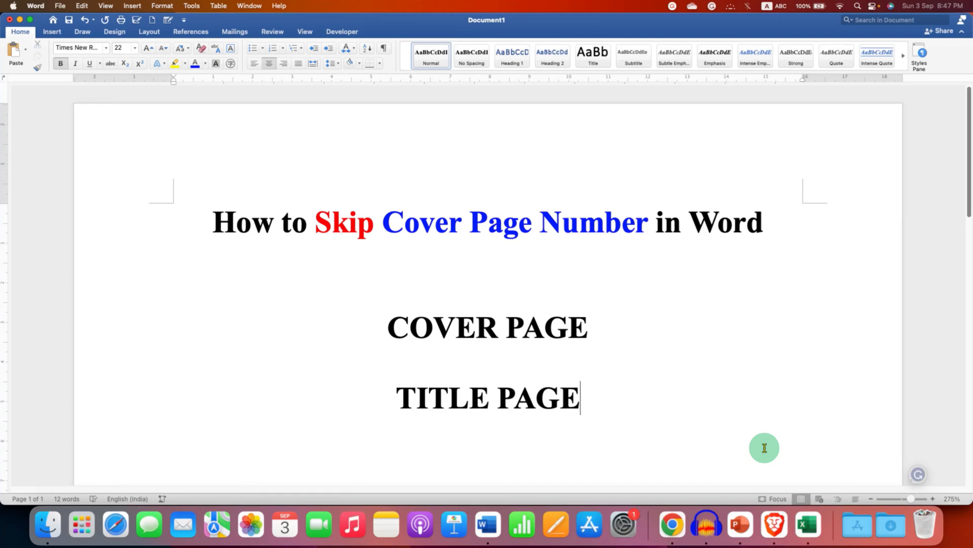
pyautogui.moveTo(659, 400)
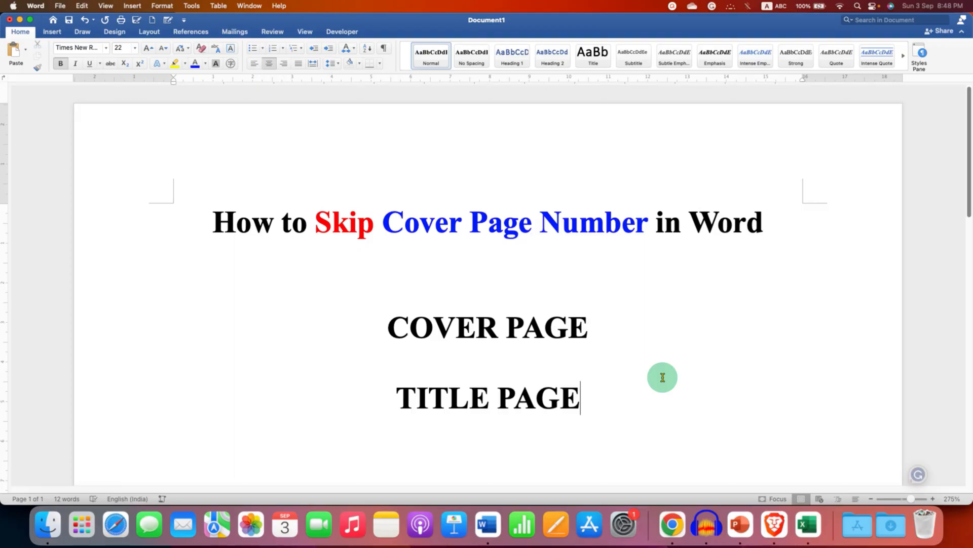
pyautogui.moveTo(654, 404)
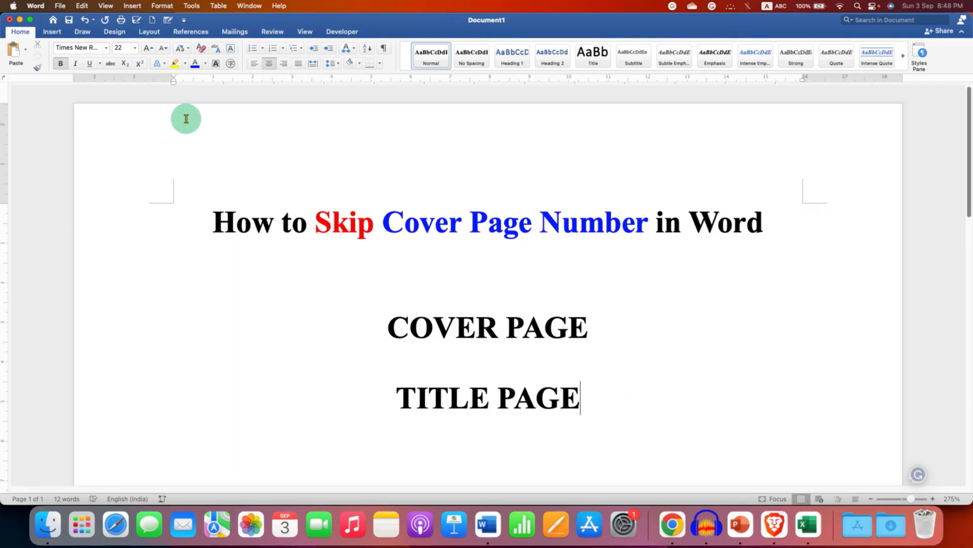
# Insert a page number in the header at the top of the page, centre-aligned
pyautogui.click(52, 32)
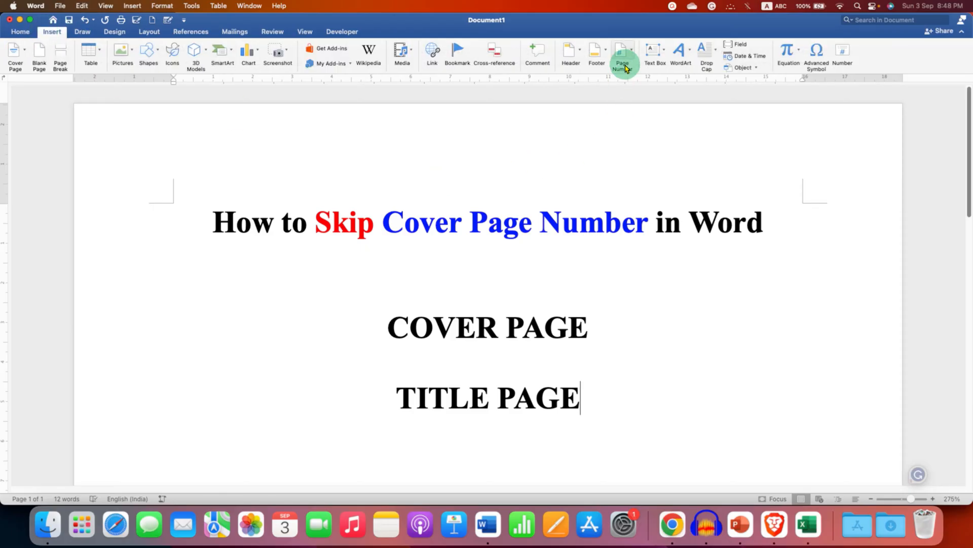
pyautogui.click(622, 56)
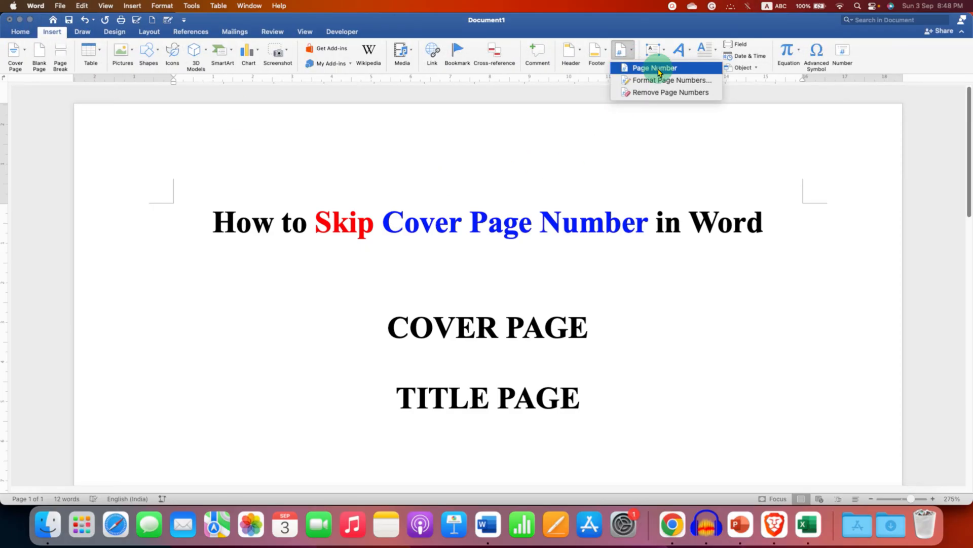
pyautogui.click(652, 67)
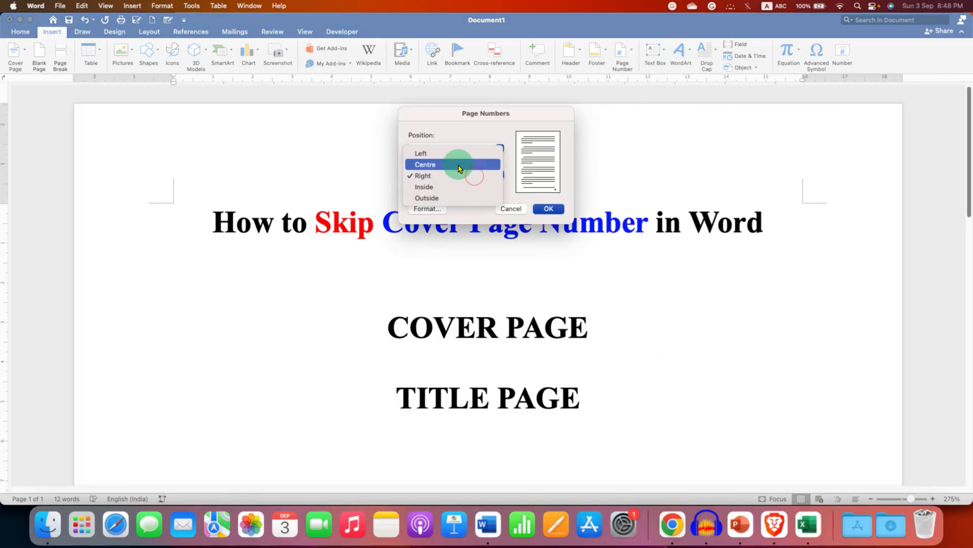
pyautogui.click(453, 138)
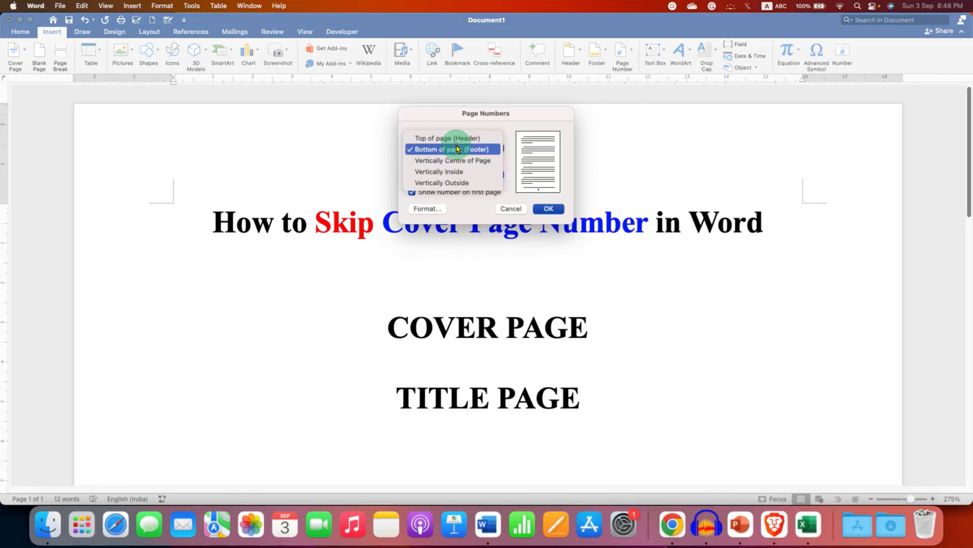
pyautogui.click(448, 138)
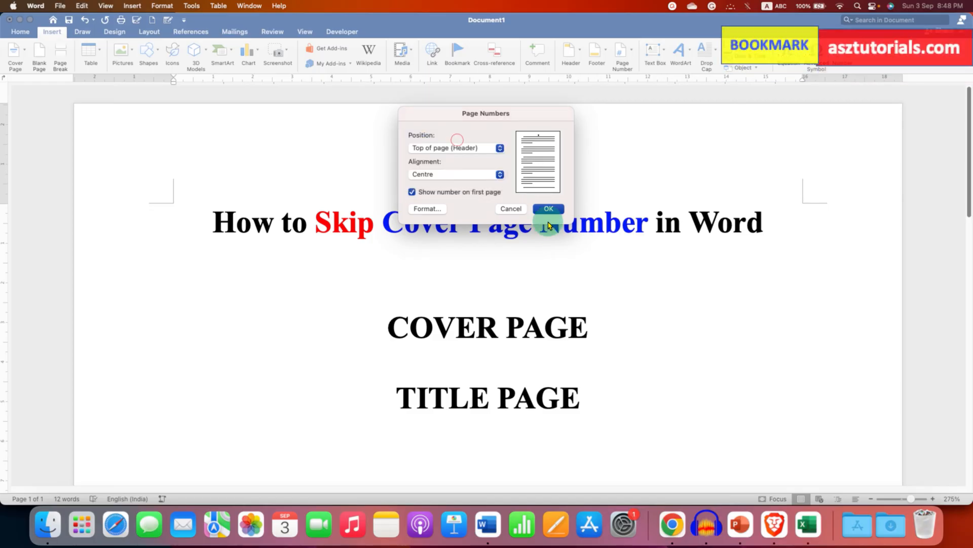
pyautogui.click(548, 209)
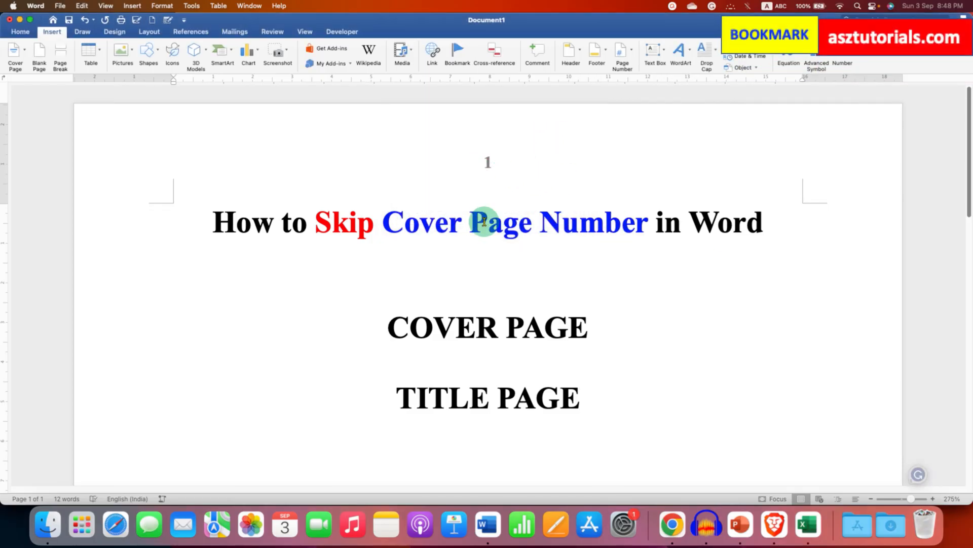
# Open the first page's header containing page number 1 for editing
pyautogui.doubleClick(487, 163)
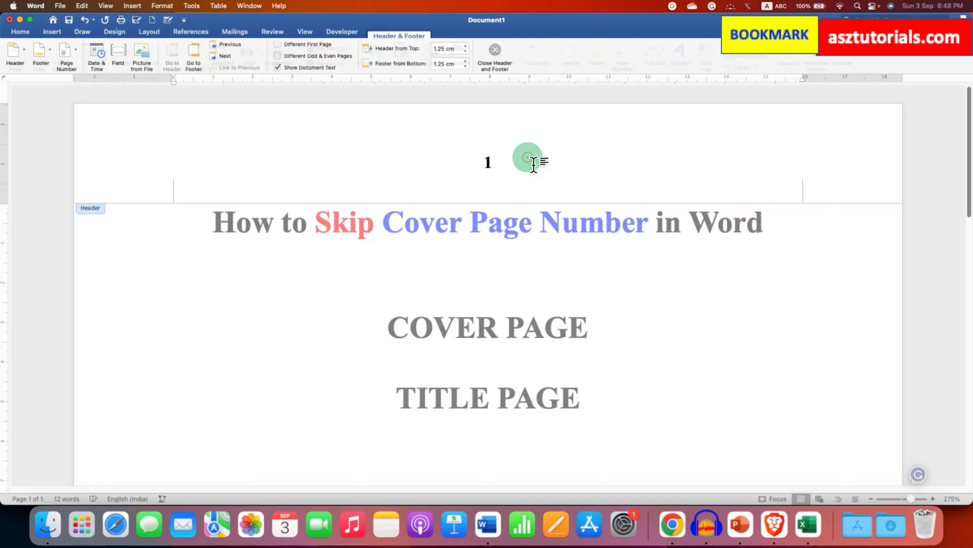
pyautogui.moveTo(543, 249)
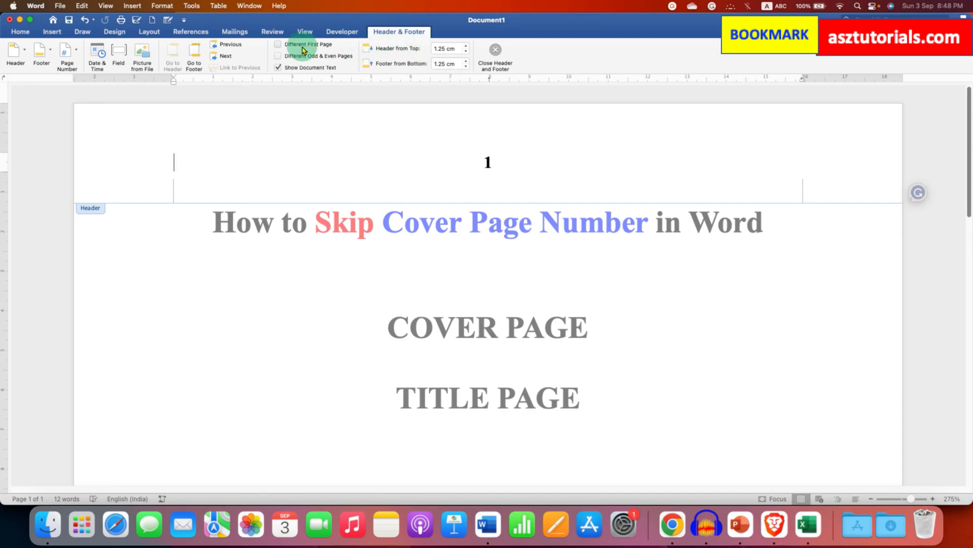
pyautogui.moveTo(307, 48)
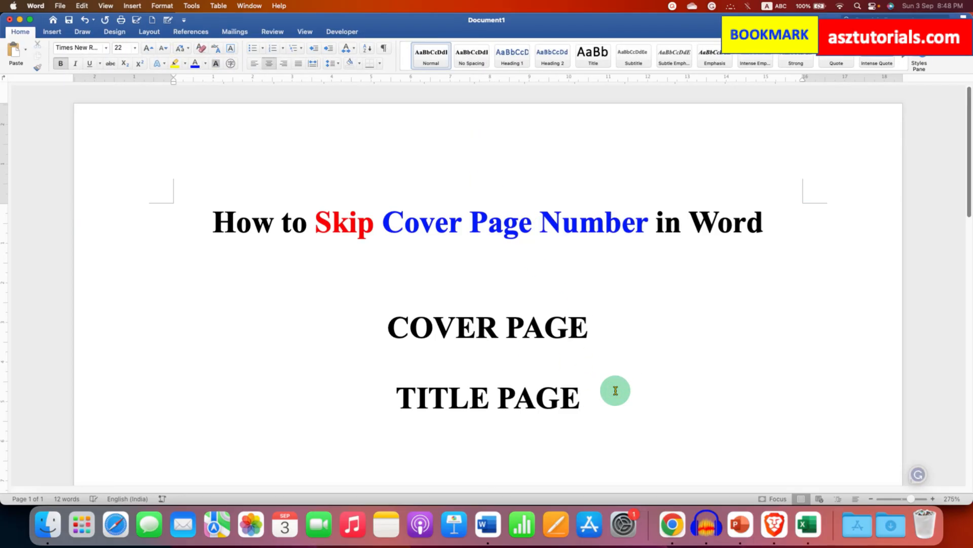
# Scroll down to the new second page showing page number 2
pyautogui.scroll(-3)
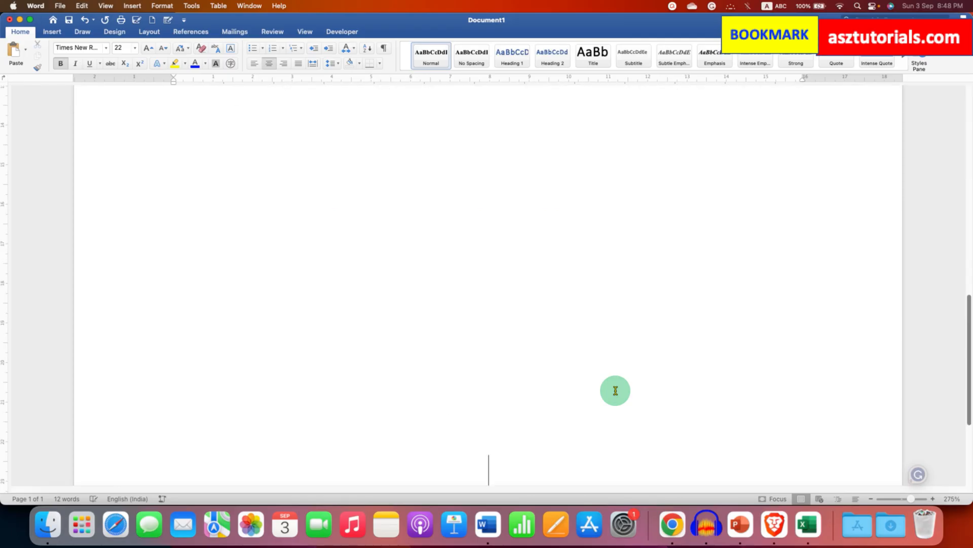
pyautogui.scroll(-3)
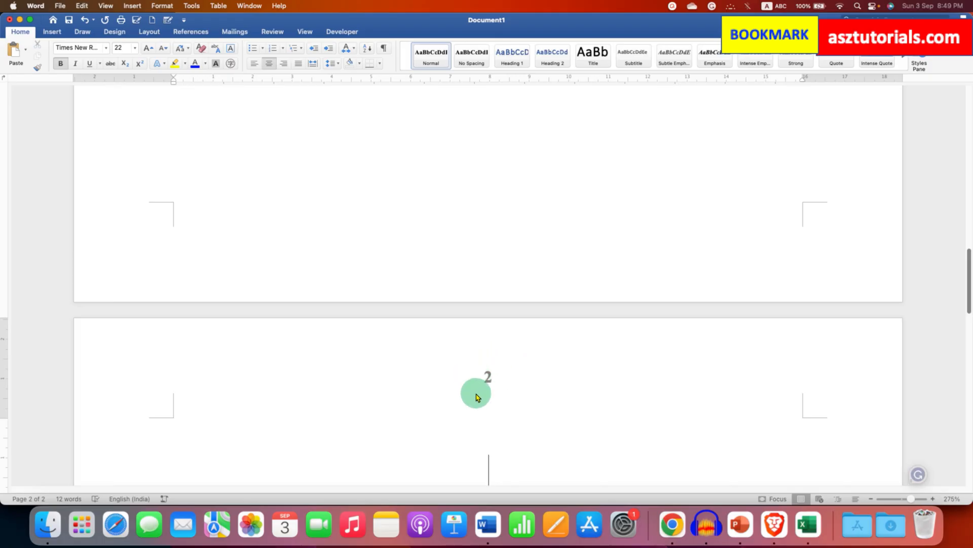
pyautogui.moveTo(490, 398)
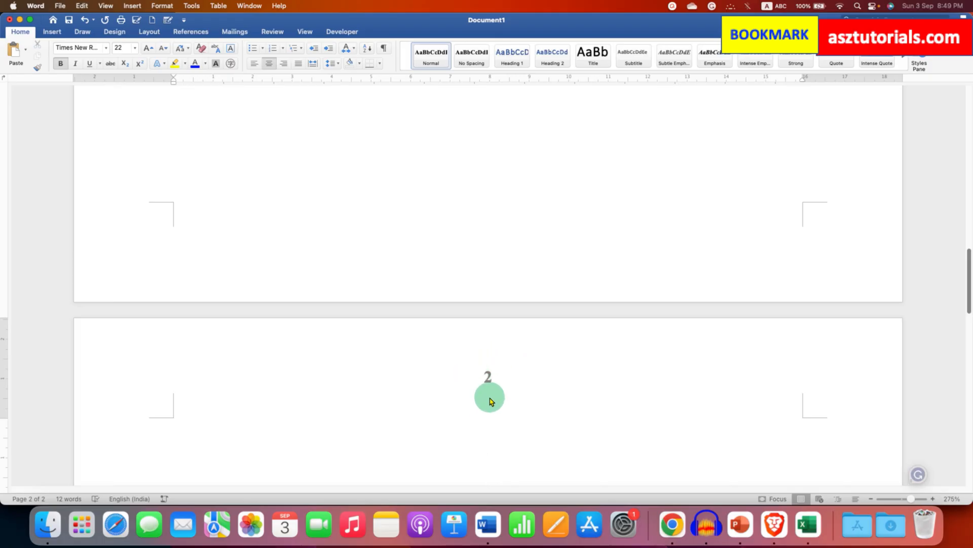
pyautogui.moveTo(505, 375)
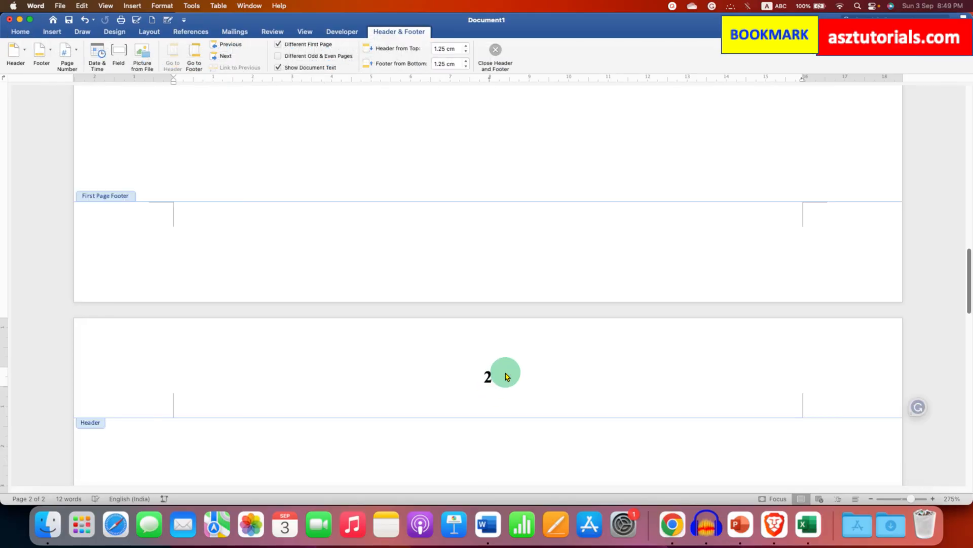
# Format page numbers to start at 0
pyautogui.click(66, 53)
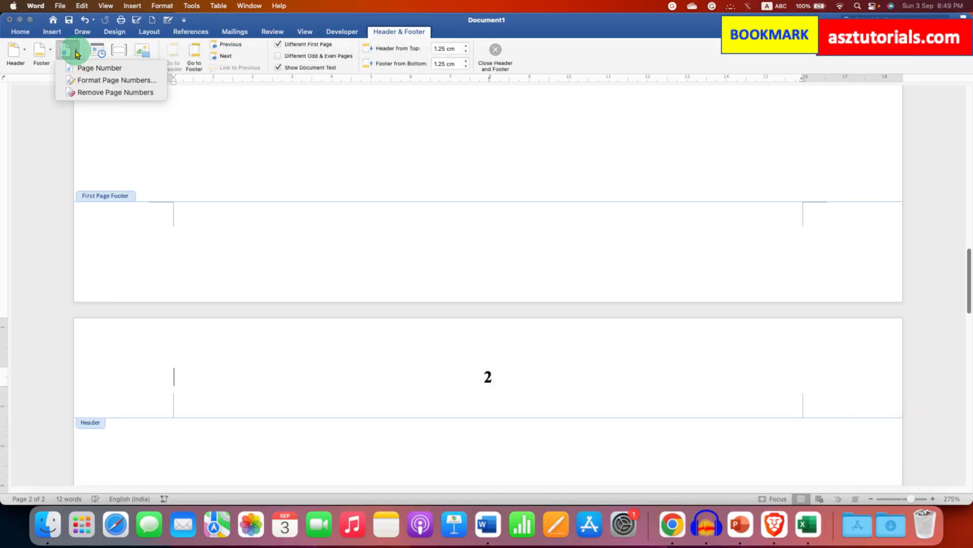
pyautogui.moveTo(115, 80)
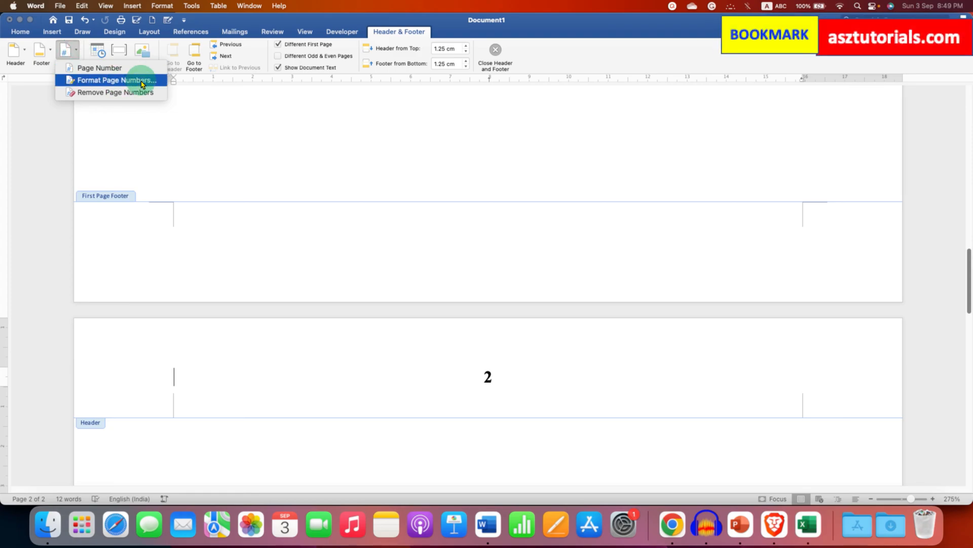
pyautogui.click(114, 79)
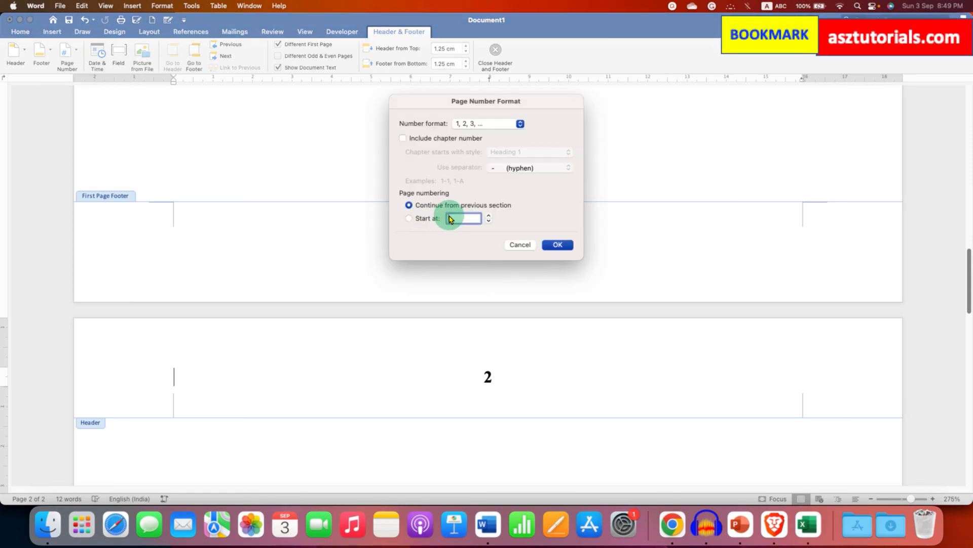
pyautogui.click(409, 218)
pyautogui.write('0')
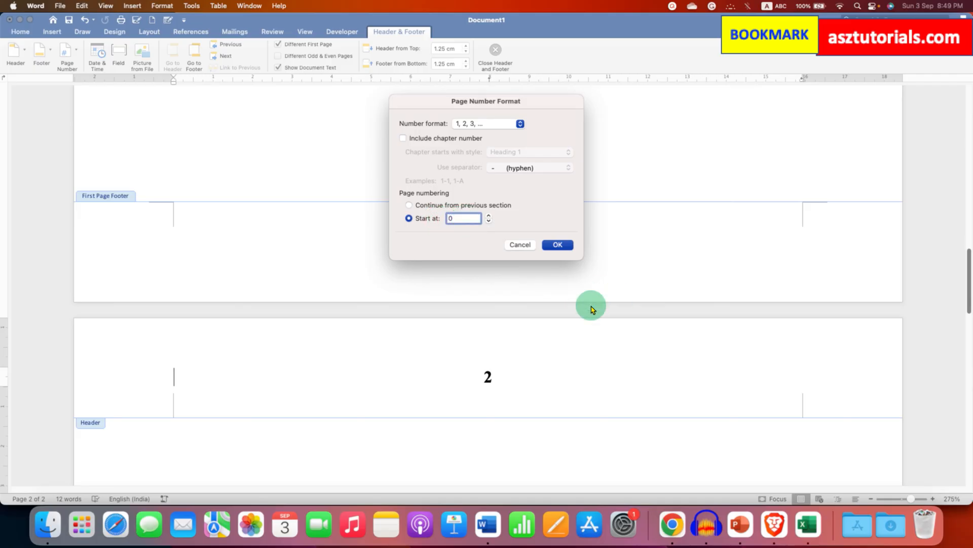
pyautogui.click(556, 244)
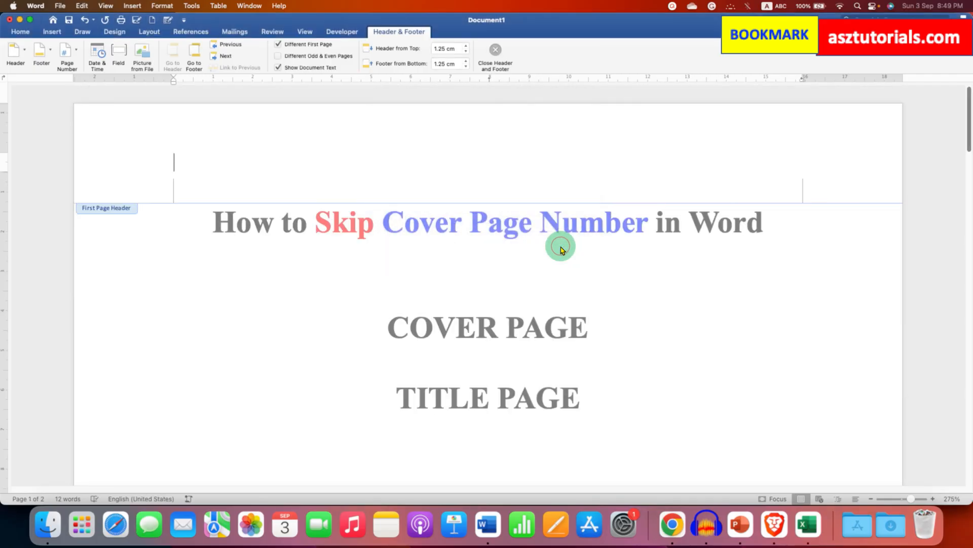
pyautogui.moveTo(413, 162)
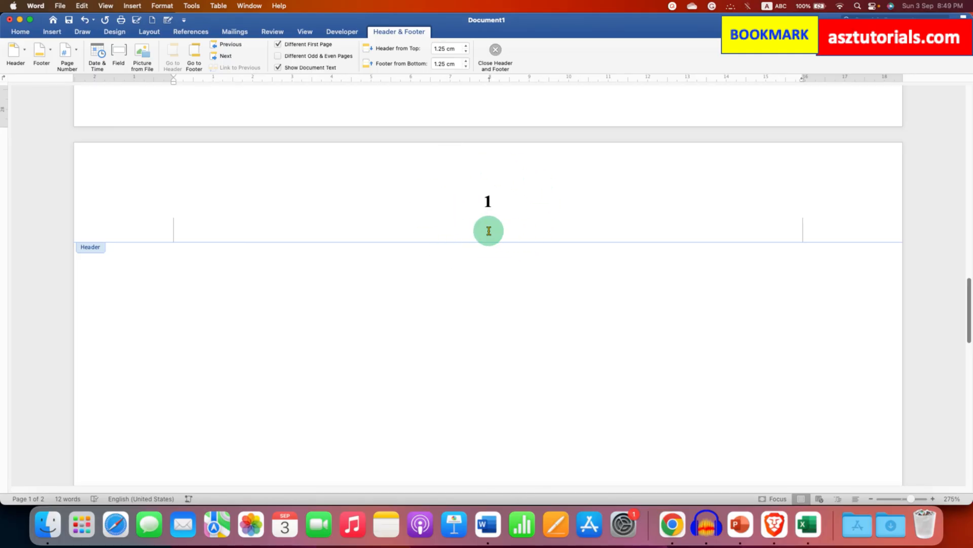
# Close Header and Footer to return to the document body
pyautogui.click(494, 56)
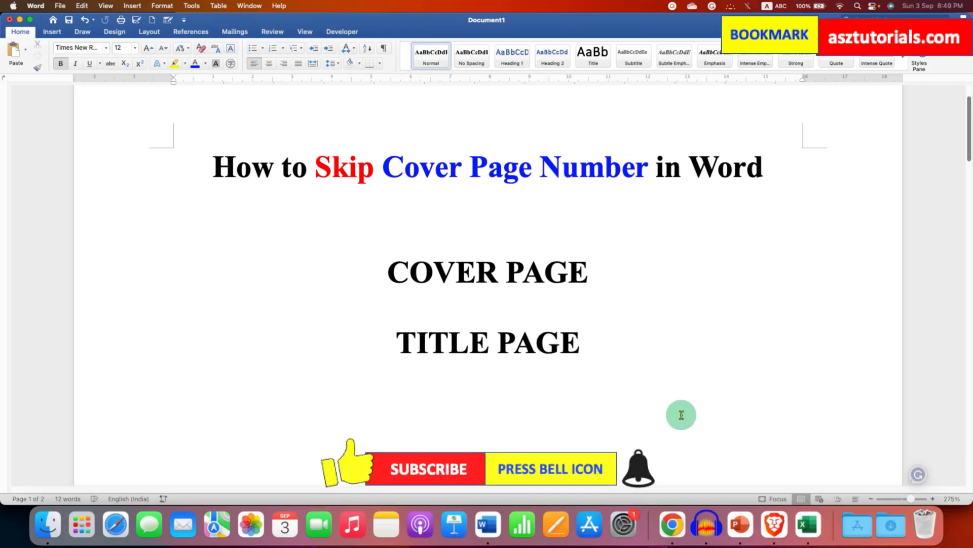
pyautogui.moveTo(884, 416)
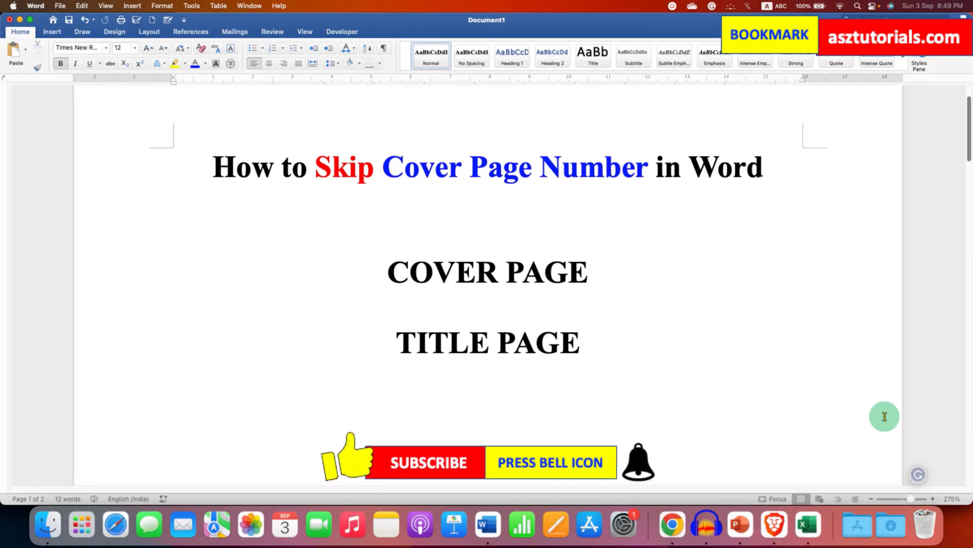
pyautogui.moveTo(948, 452)
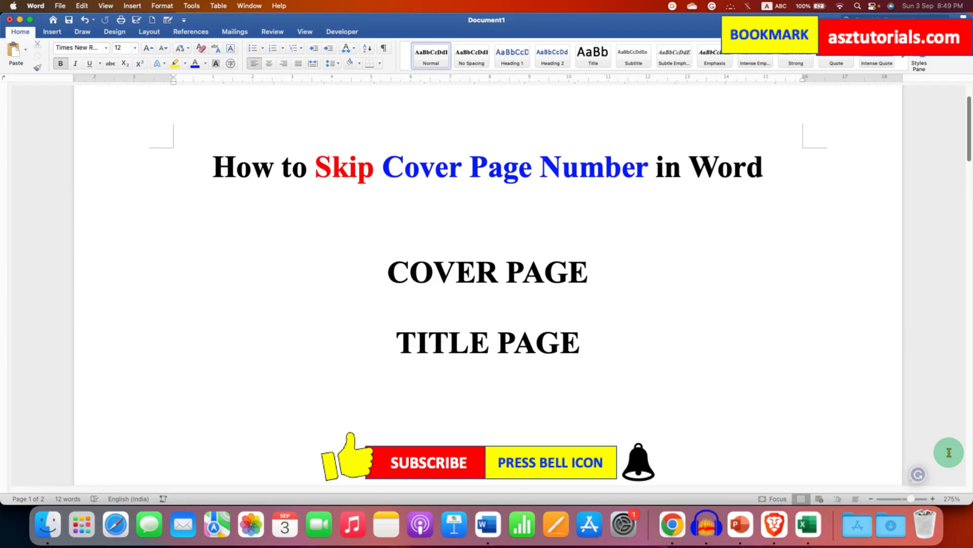